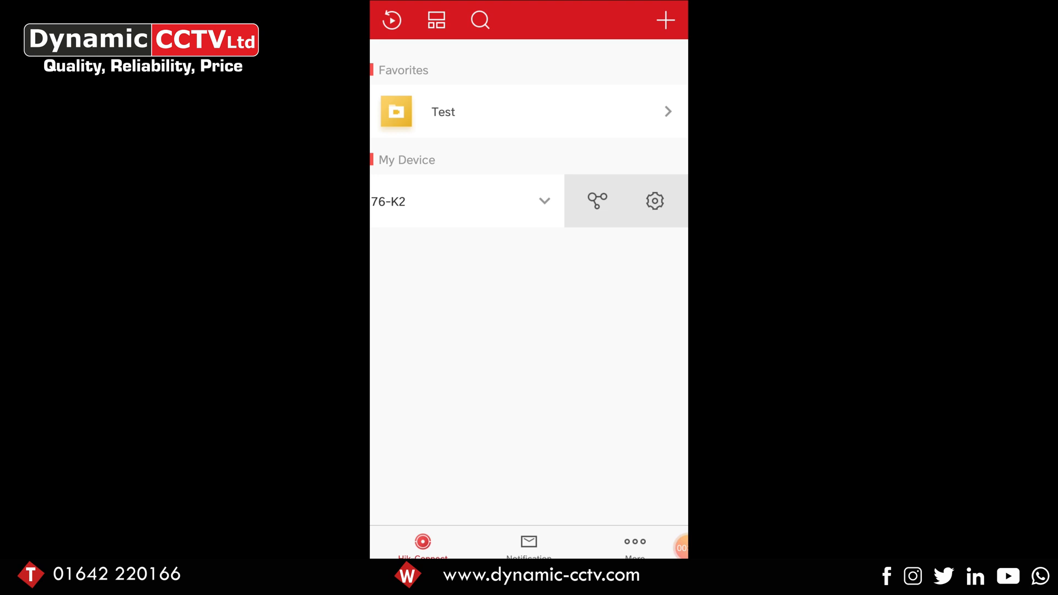
Open the Settings page for the 76-K2 device under My Device.
{"action": "left_click", "coordinate": [655, 201]}
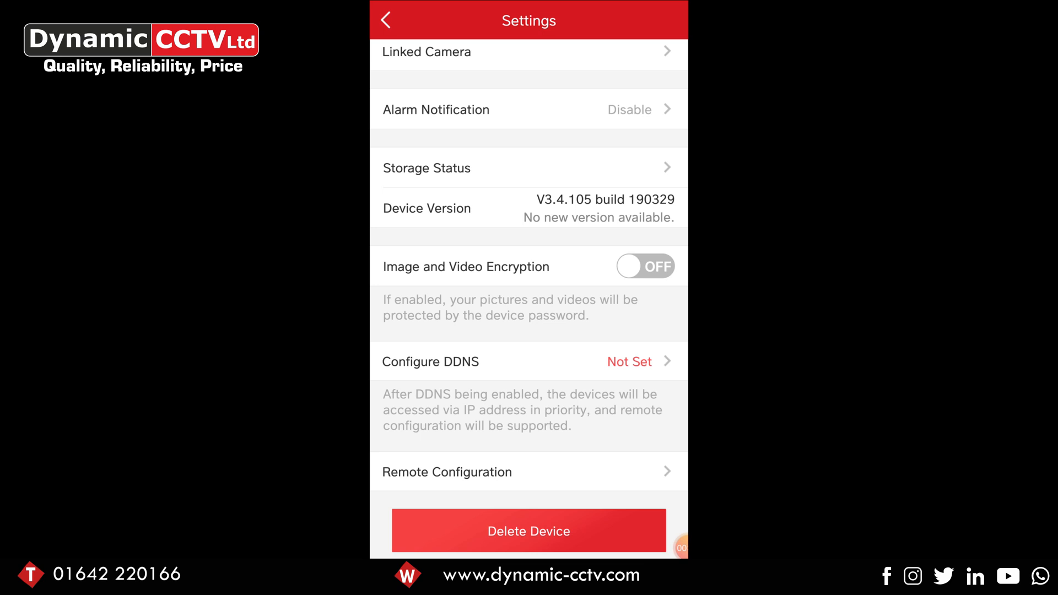
Delete the 76-K2 device from the account, confirming the 'Delete device?' prompt.
{"action": "left_click", "coordinate": [529, 530]}
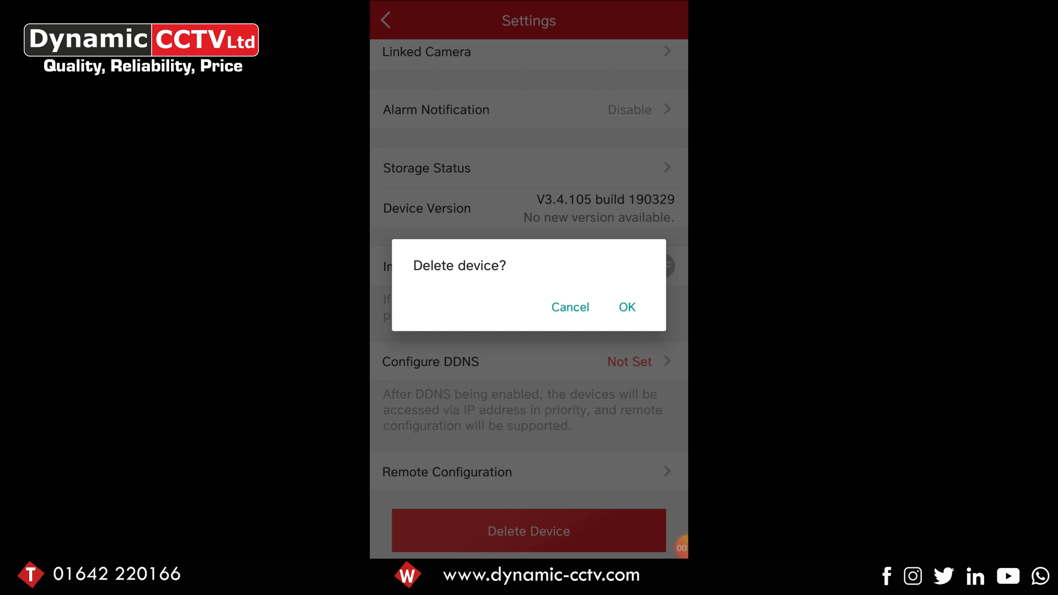
{"action": "left_click", "coordinate": [627, 307]}
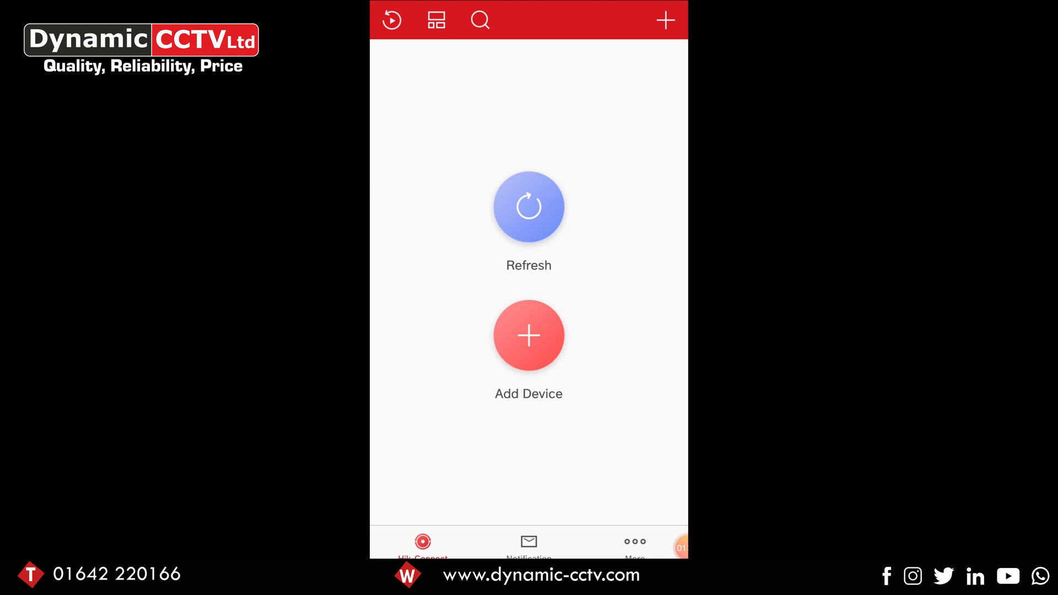
Go through More and Account Management to the Delete Account Permanently page.
{"action": "left_click", "coordinate": [634, 543]}
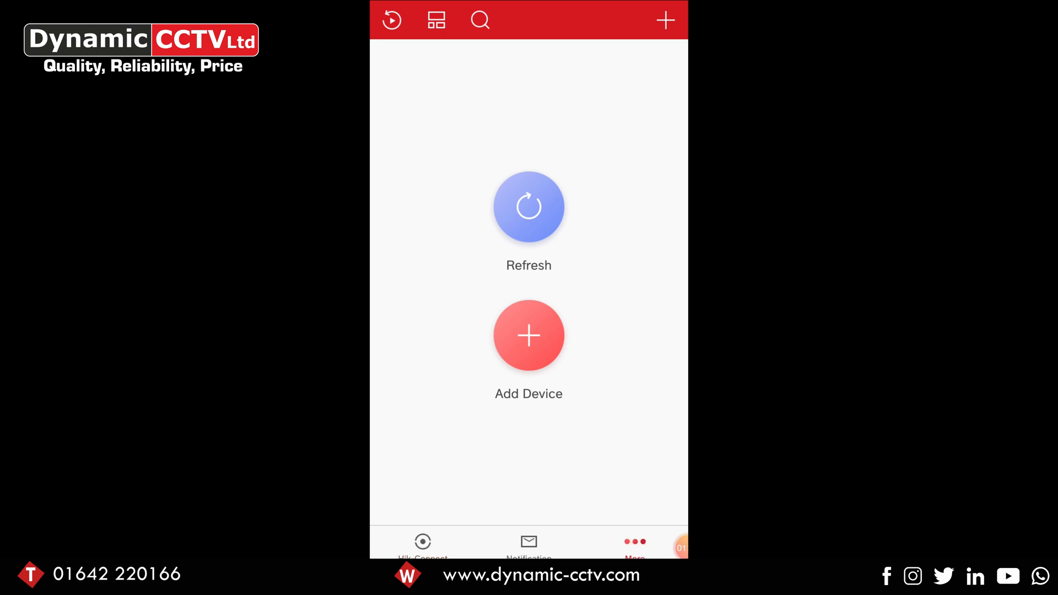
{"action": "left_click", "coordinate": [634, 544]}
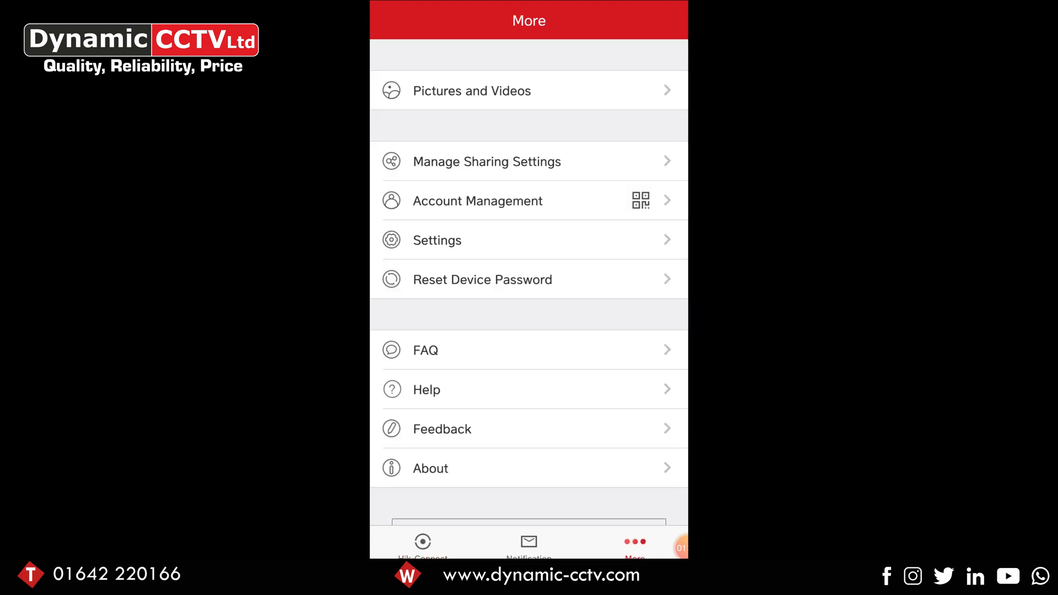
{"action": "left_click", "coordinate": [478, 201]}
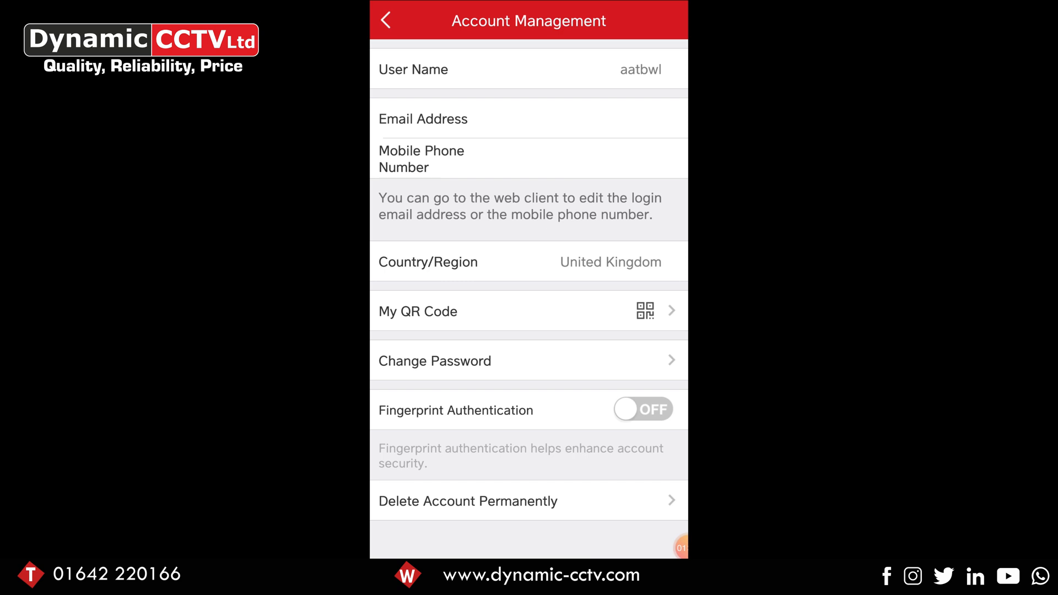
{"action": "left_click", "coordinate": [467, 502]}
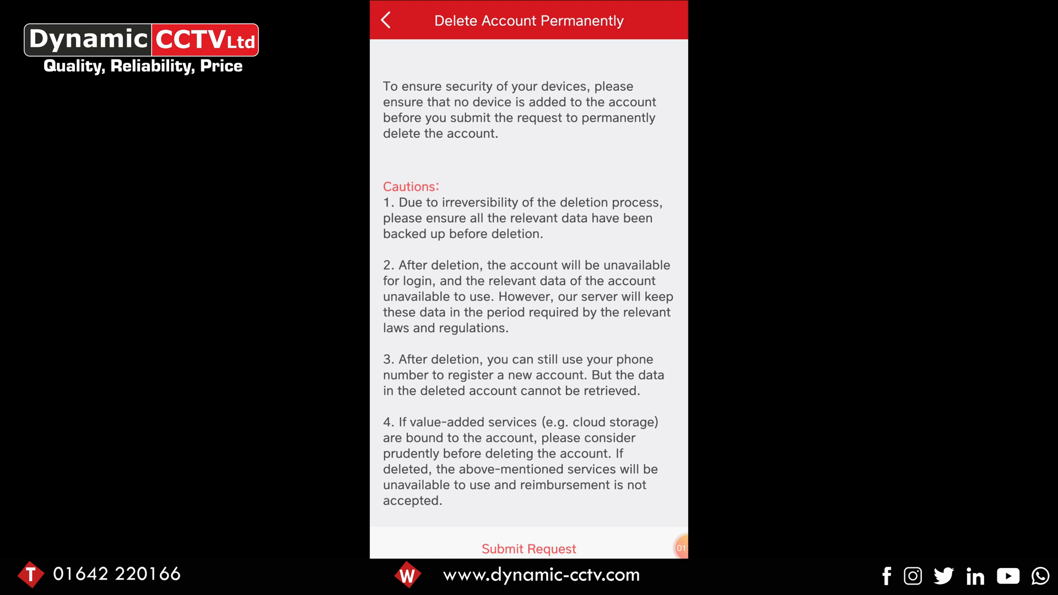
Submit and confirm the account deletion request to receive a security code.
{"action": "left_click", "coordinate": [528, 550]}
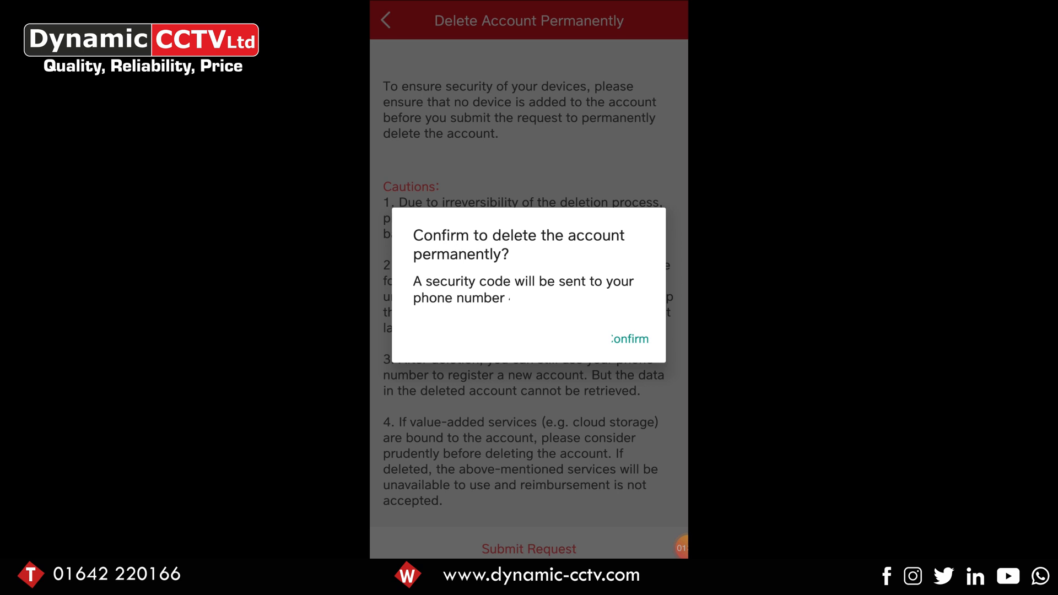
{"action": "left_click", "coordinate": [628, 339]}
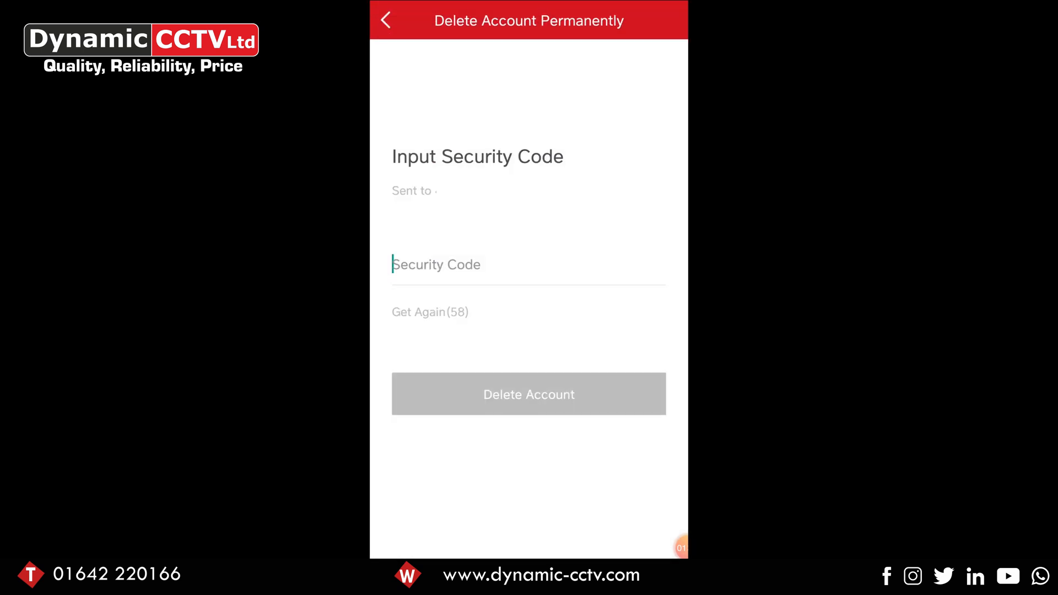
Enter the security code, delete the account, and finish back at login.
{"action": "left_click", "coordinate": [529, 264]}
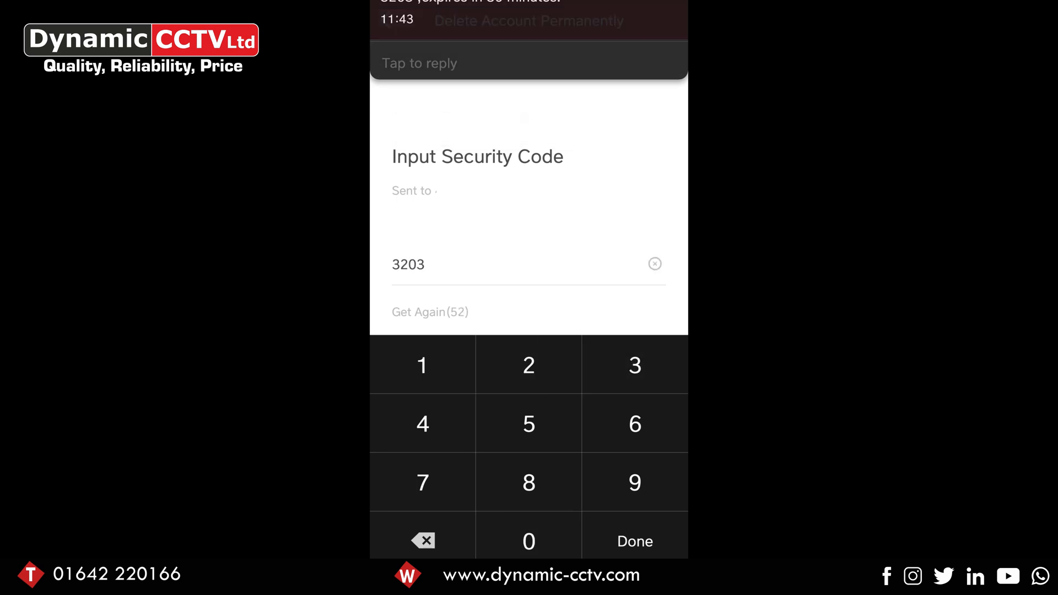
{"action": "left_click", "coordinate": [634, 541]}
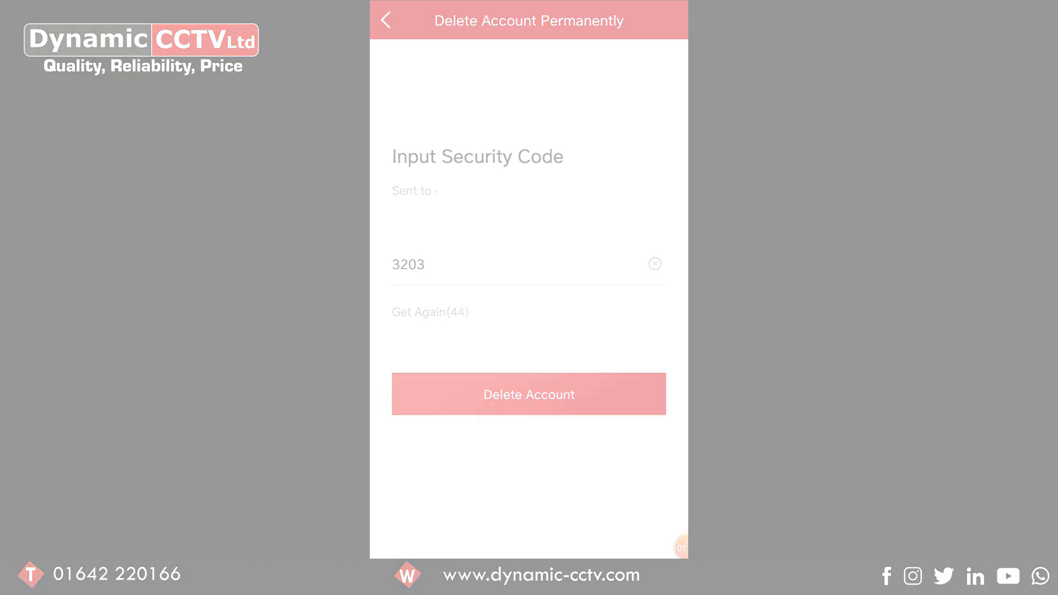
{"action": "left_click", "coordinate": [529, 395]}
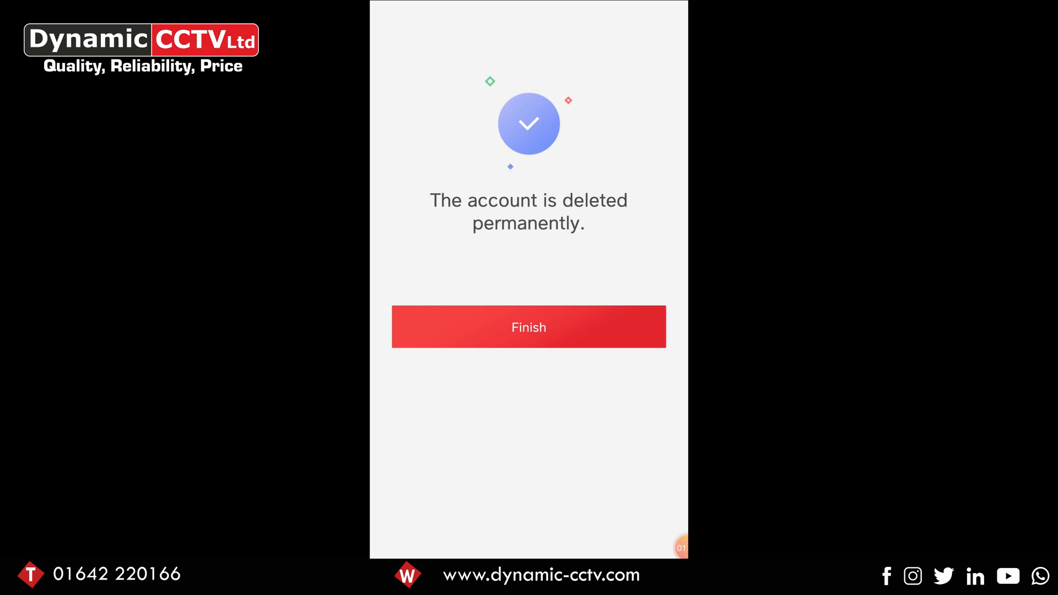
{"action": "left_click", "coordinate": [529, 327]}
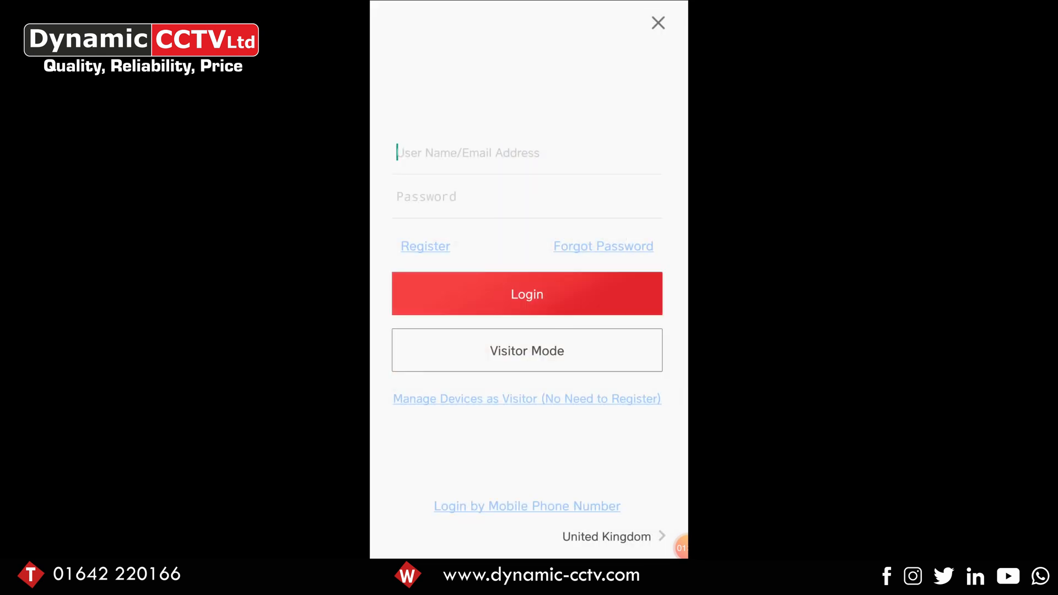